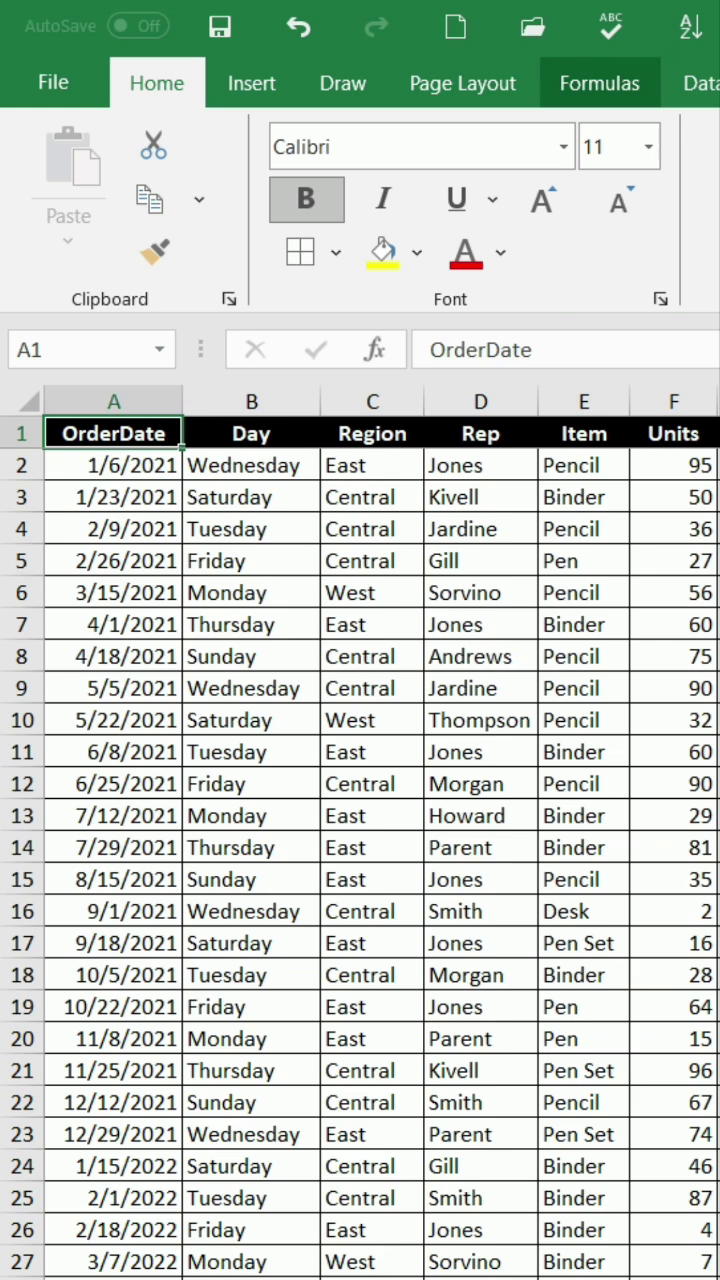
# - Paste the Total formulas back as values (189.05, 999.5) via right-click Paste Special
pyautogui.hscroll(3)
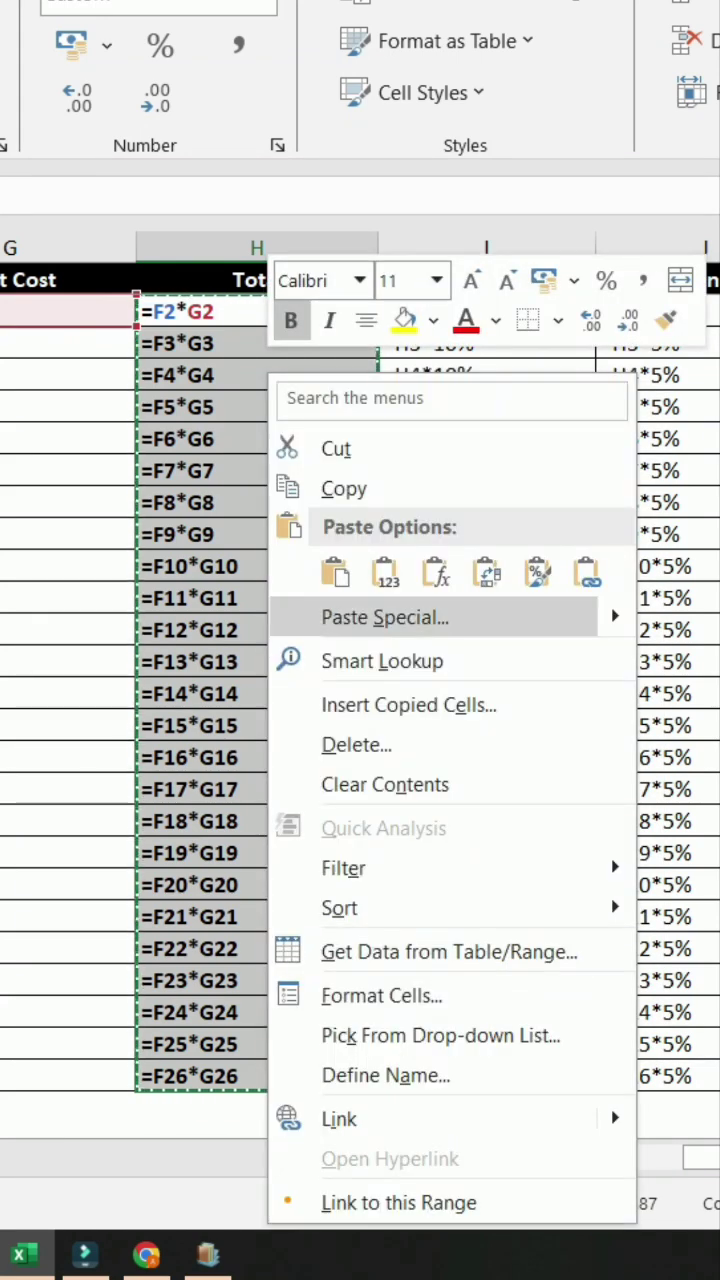
pyautogui.click(384, 616)
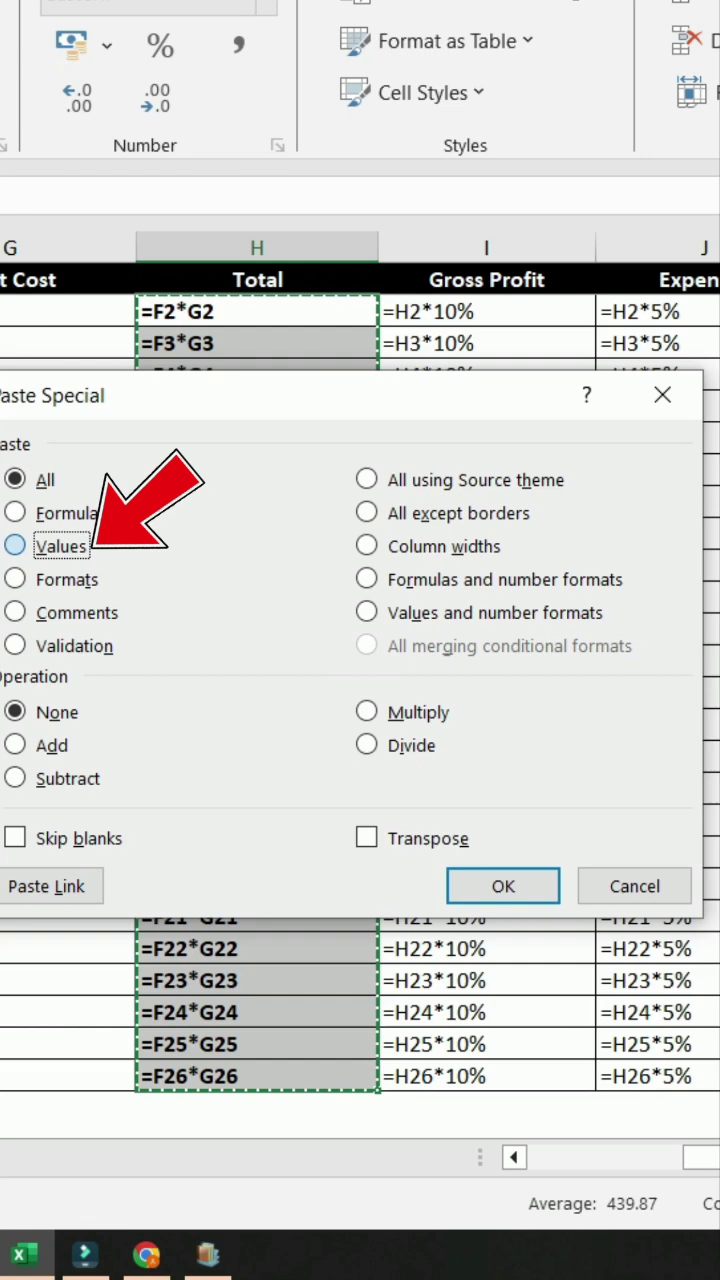
pyautogui.click(504, 886)
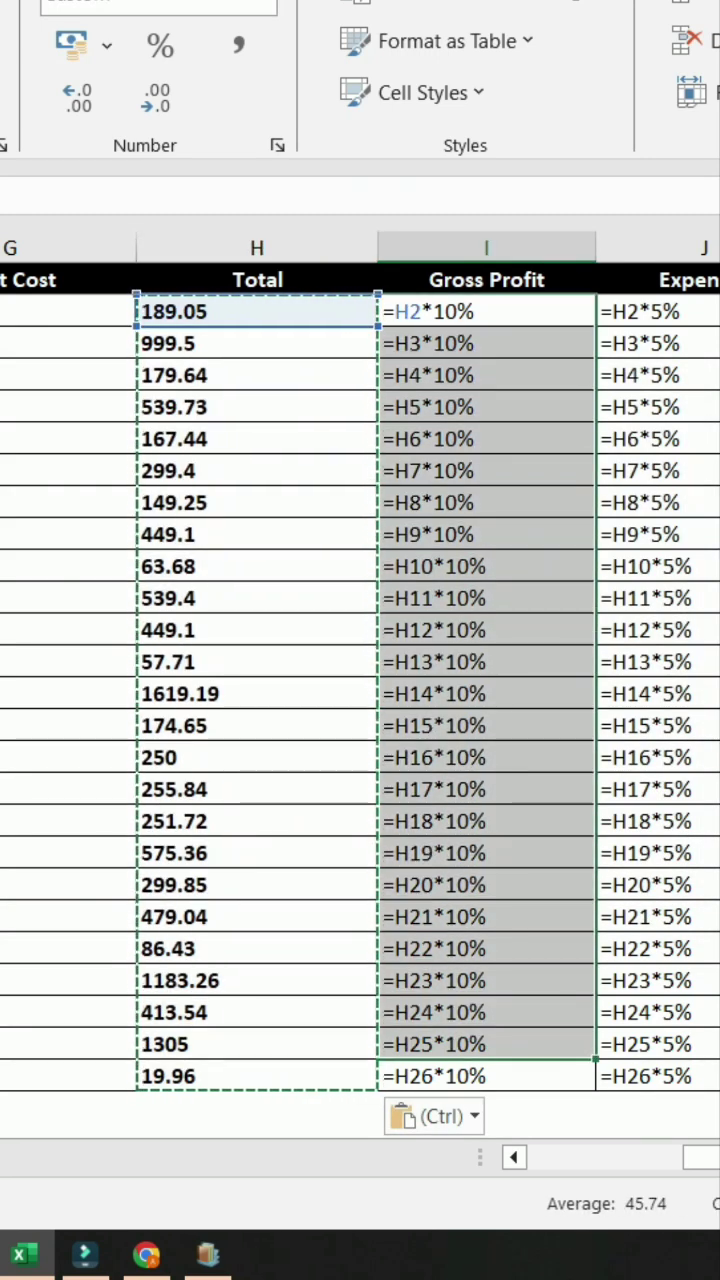
# - Convert Gross Profit's =H*10% formulas to values using Ctrl+C then Ctrl+Alt+V Values
pyautogui.press('ctrl+c')
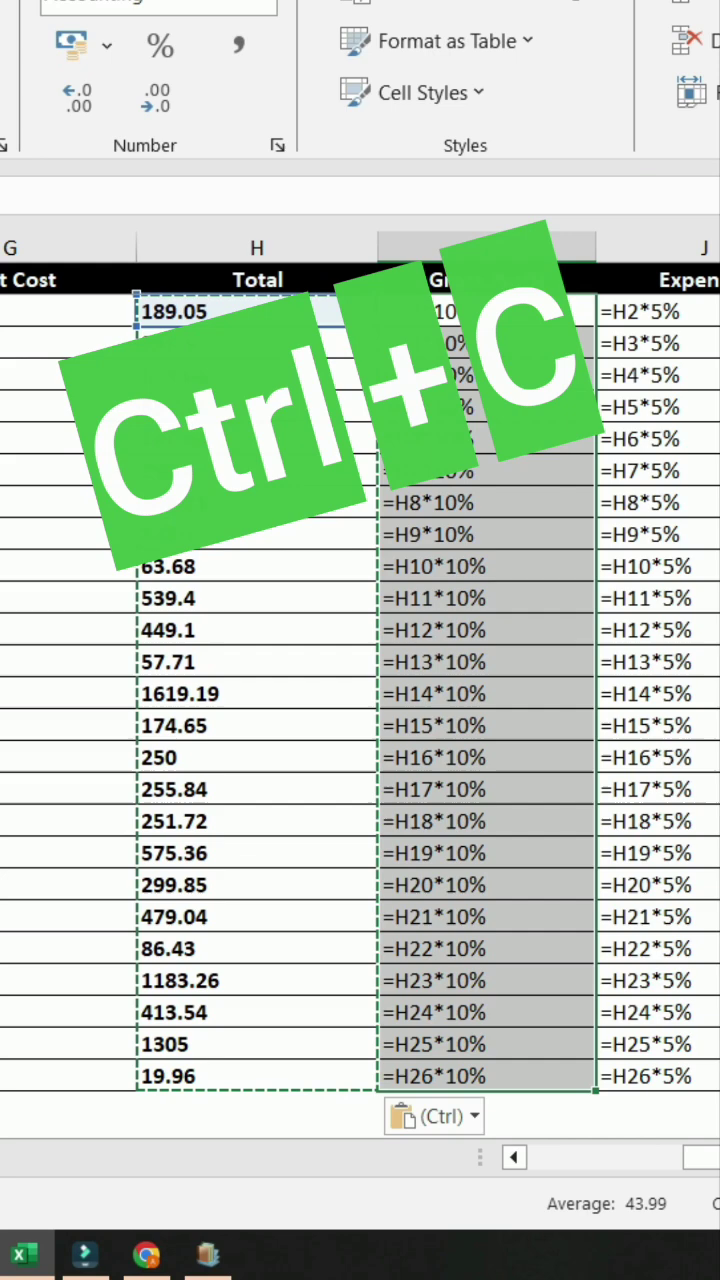
pyautogui.press('ctrl+c')
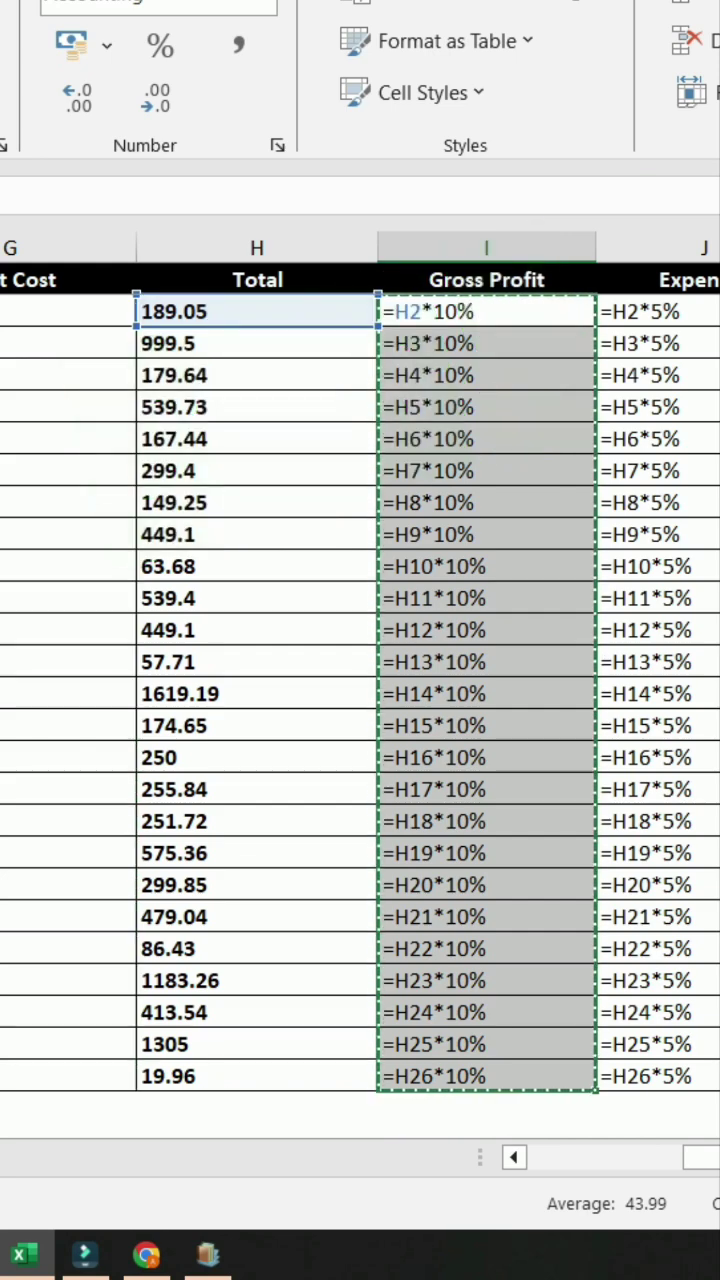
pyautogui.press('ctrl+alt+v')
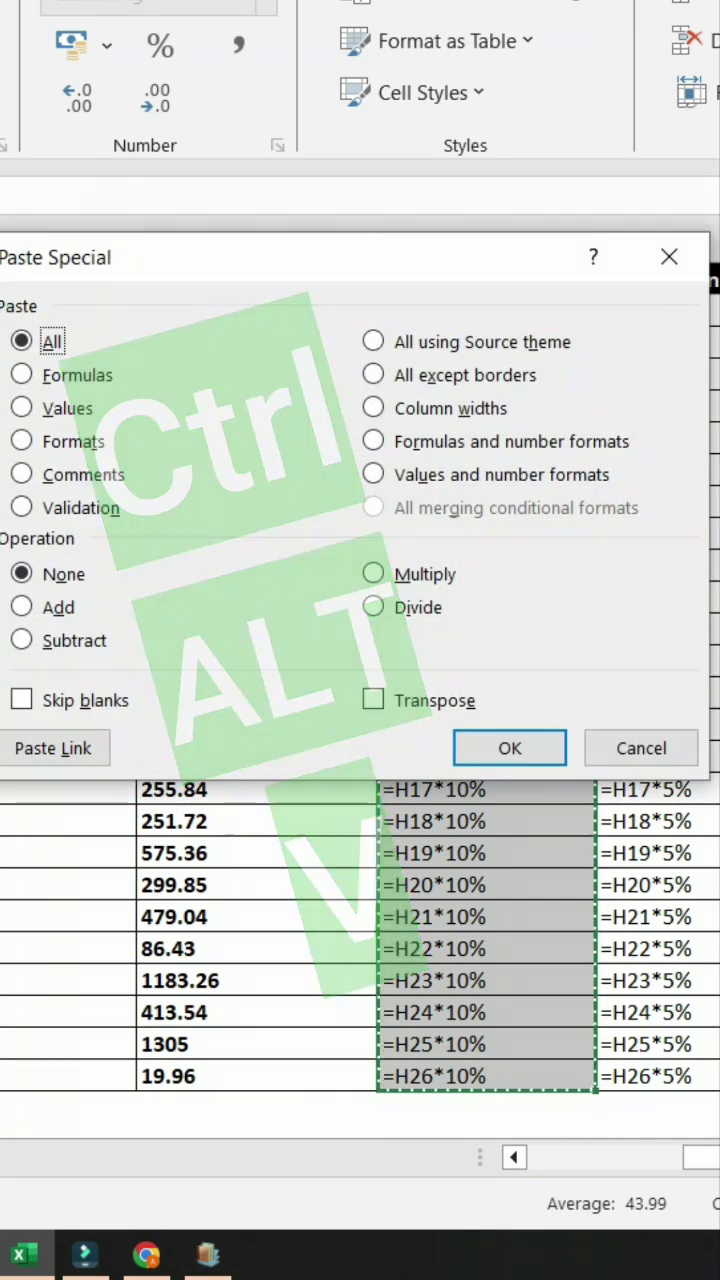
pyautogui.click(20, 408)
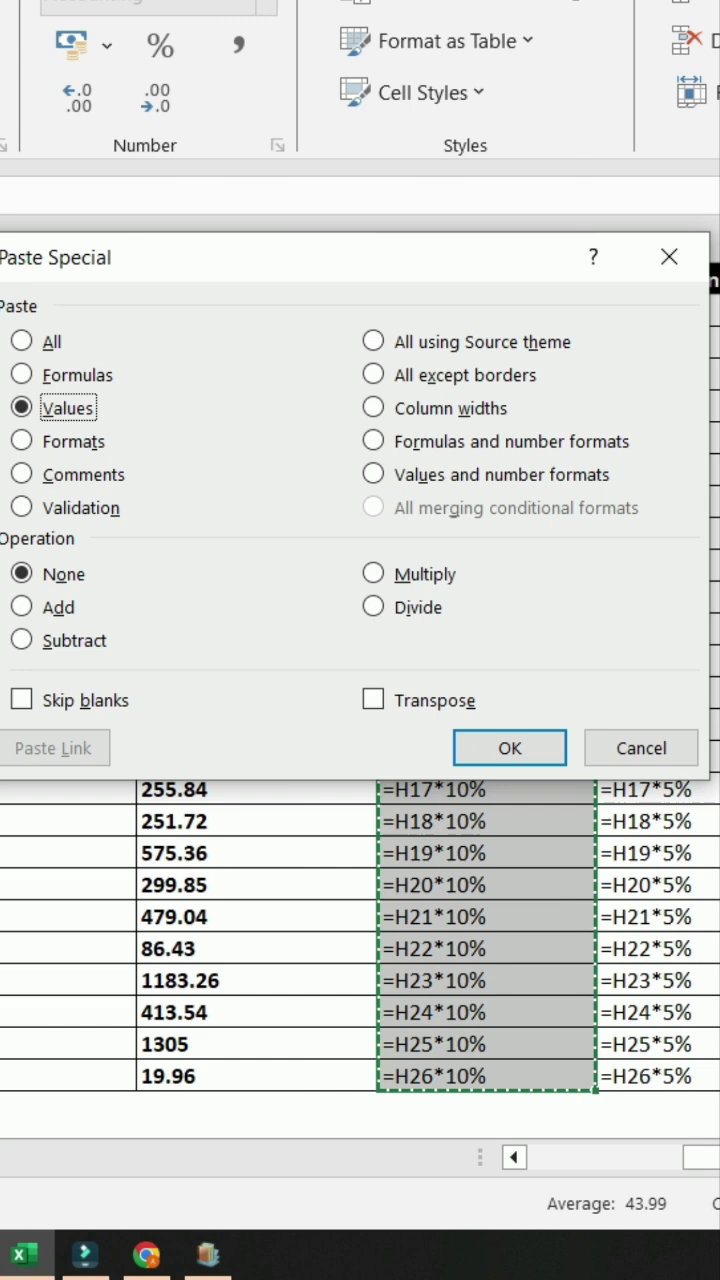
pyautogui.click(510, 748)
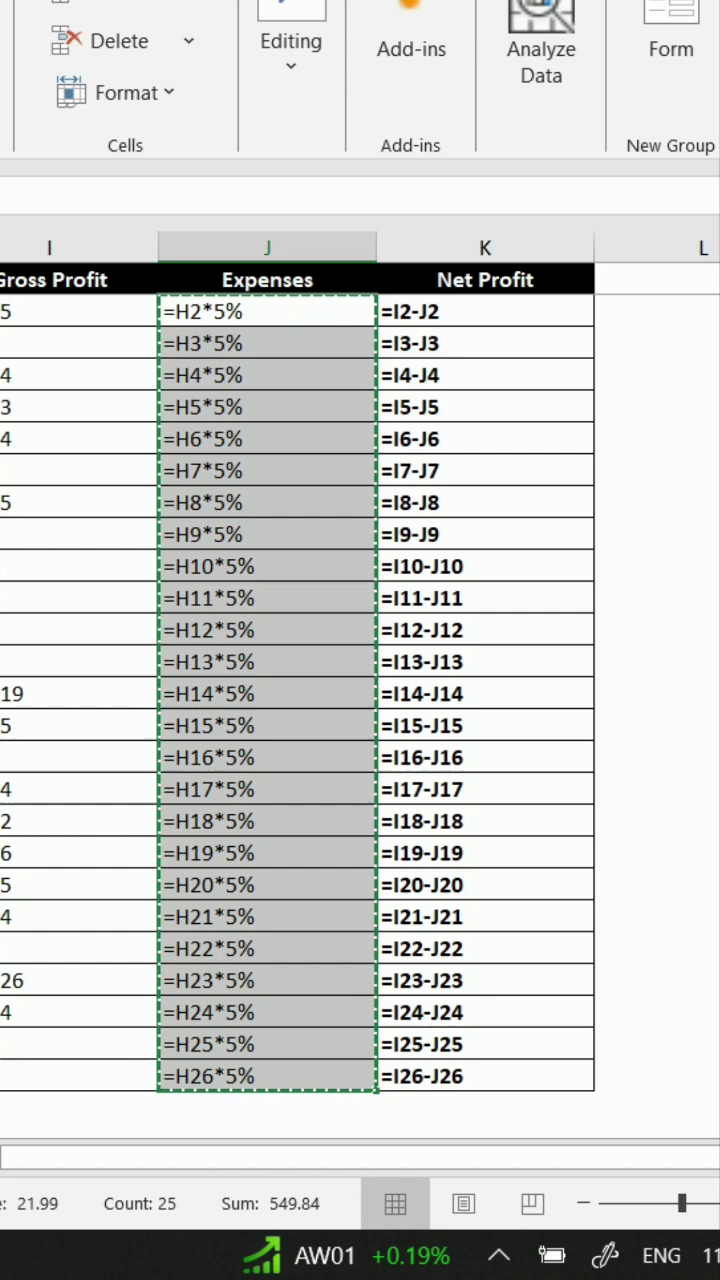
# - Paste Expenses in place and choose Values from Paste Options, leaving 8.982, 26.9865
pyautogui.press('ctrl+v')
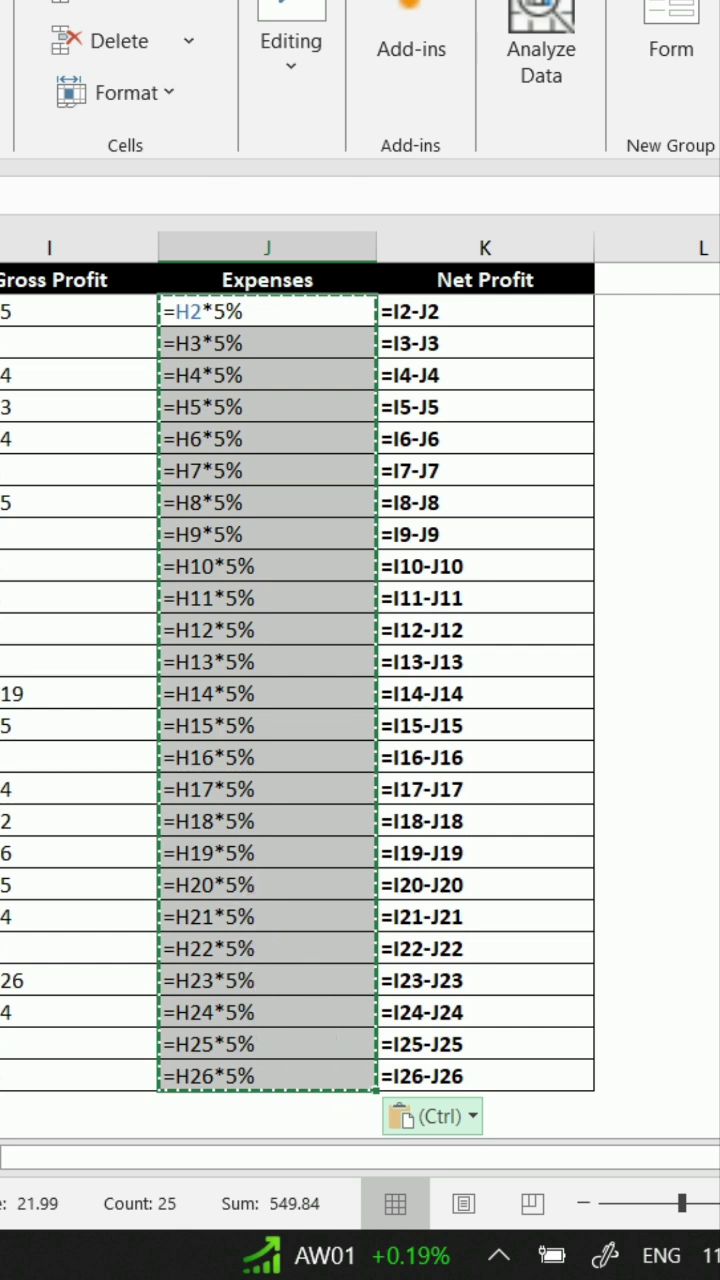
pyautogui.click(432, 1116)
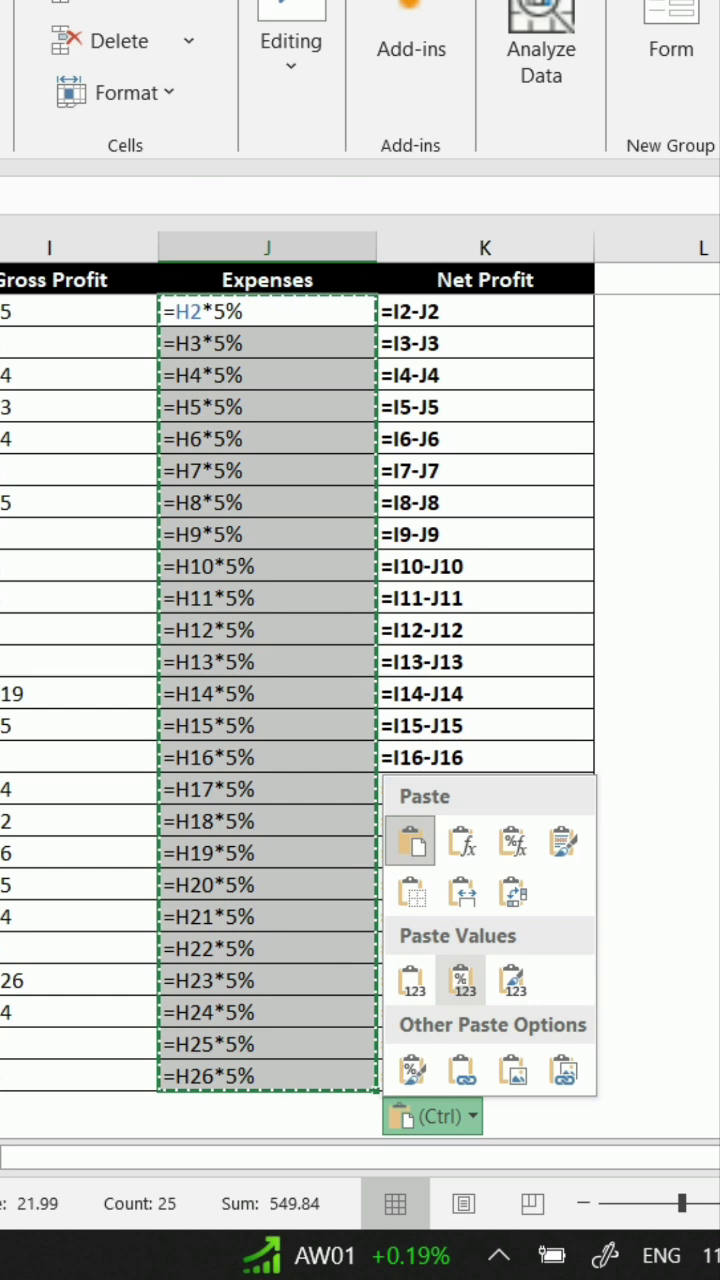
pyautogui.click(460, 980)
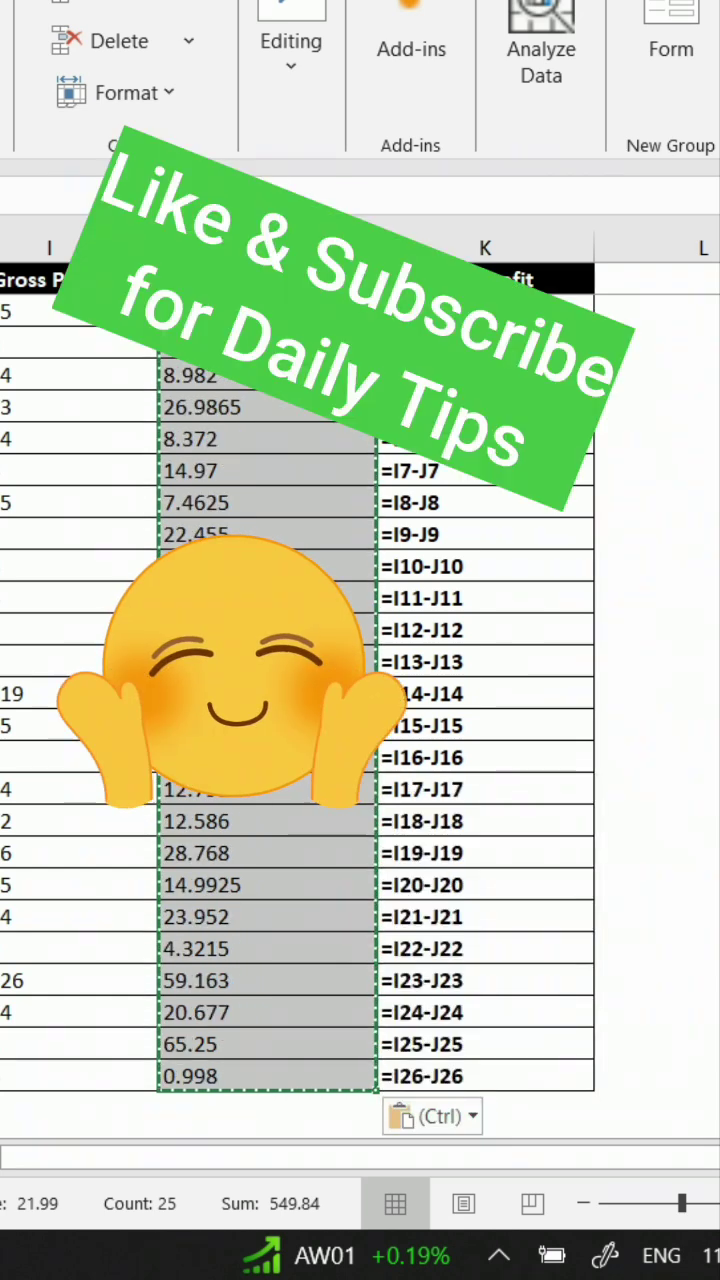